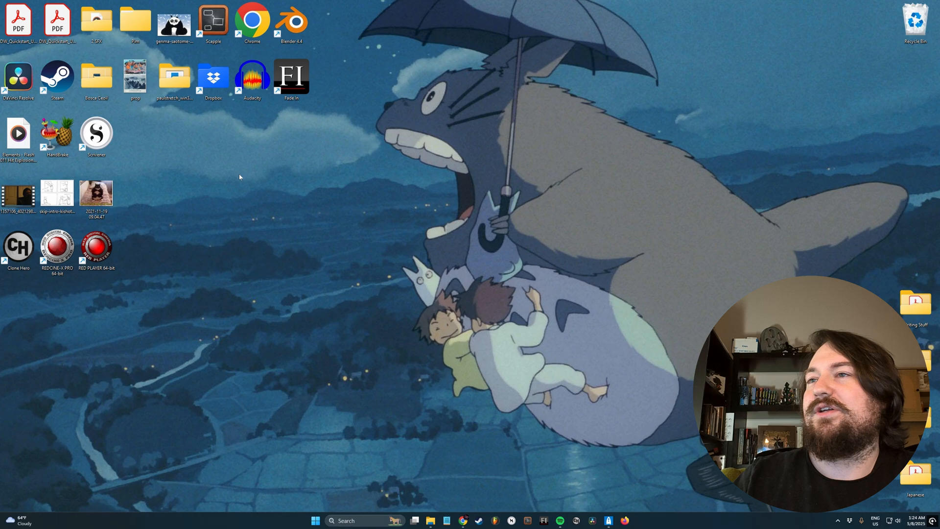
mouse_move(313, 249)
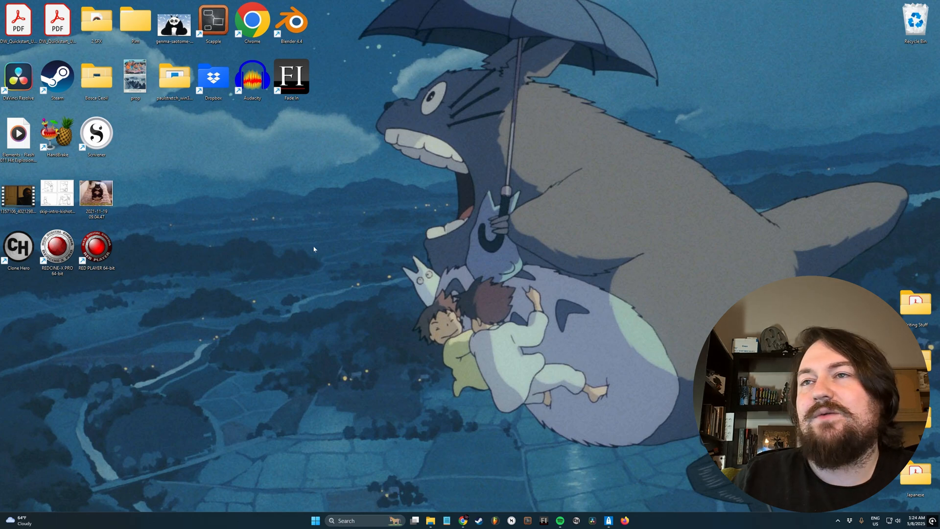
mouse_move(329, 201)
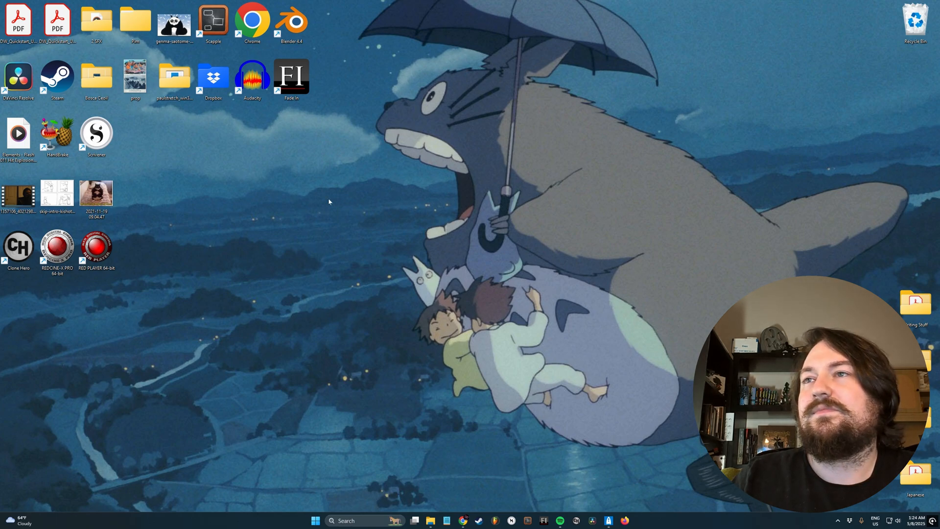
mouse_move(247, 164)
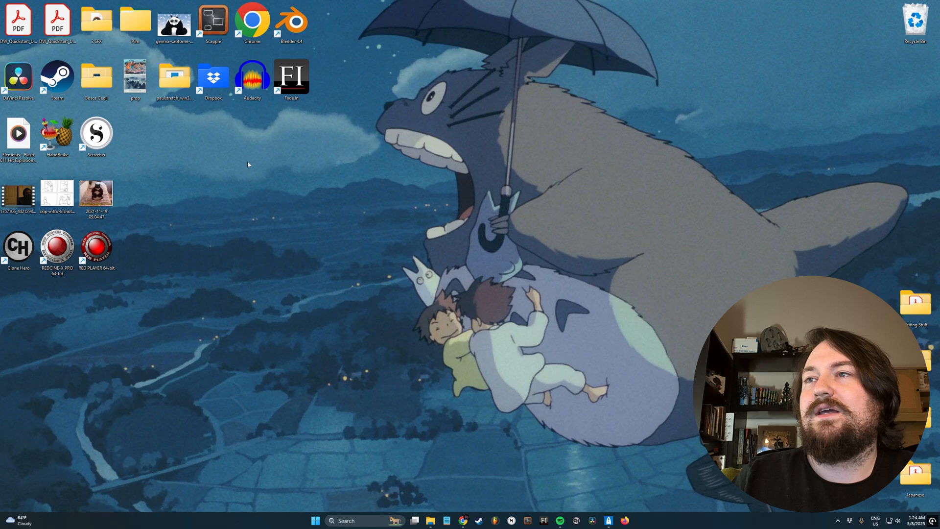
- Open the desktop's View submenu showing icon size options, with Large icons set
right_click(247, 165)
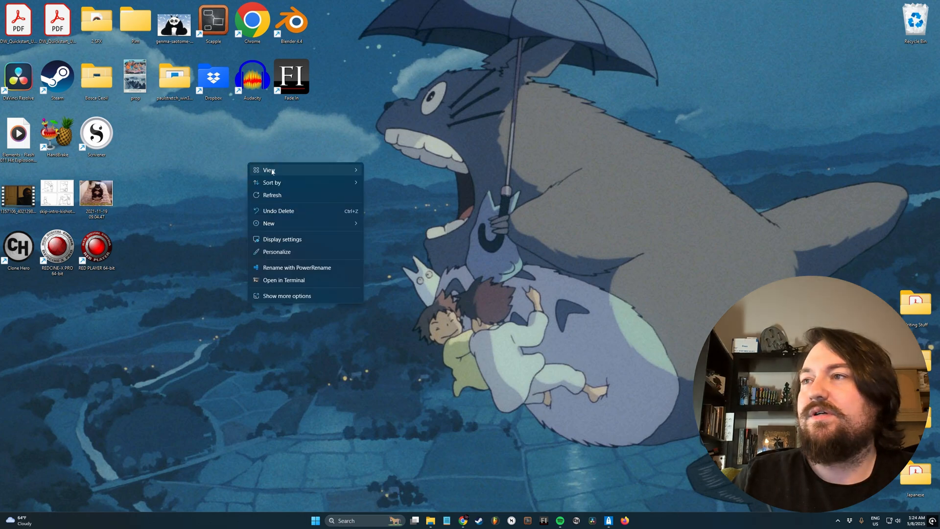
click(270, 170)
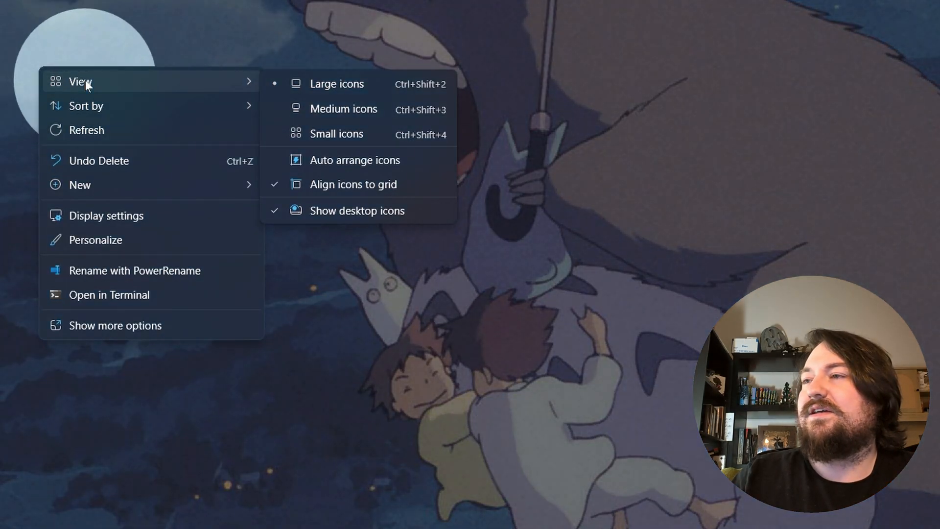
mouse_move(360, 205)
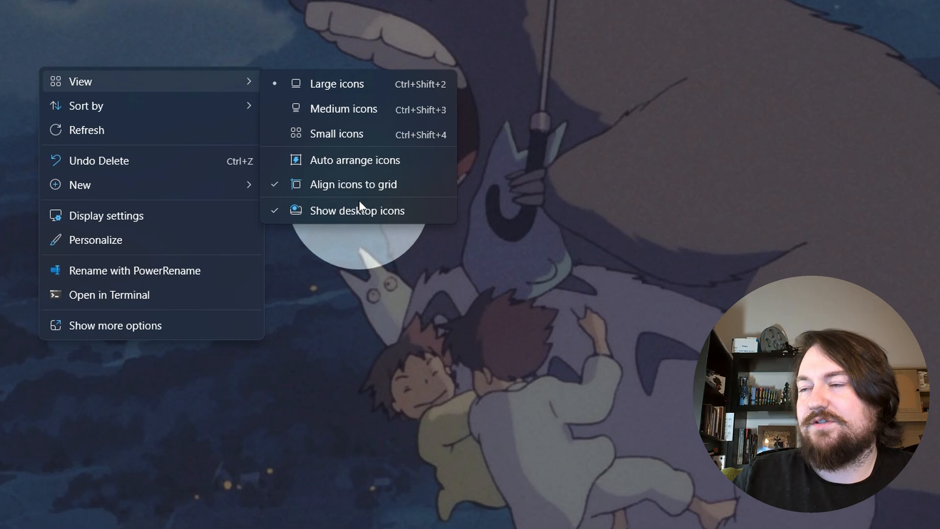
mouse_move(357, 160)
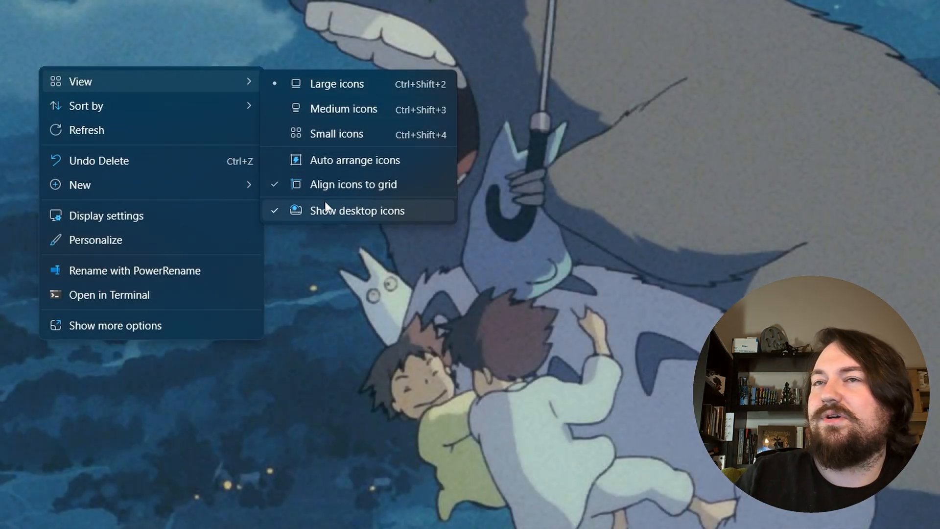
mouse_move(352, 184)
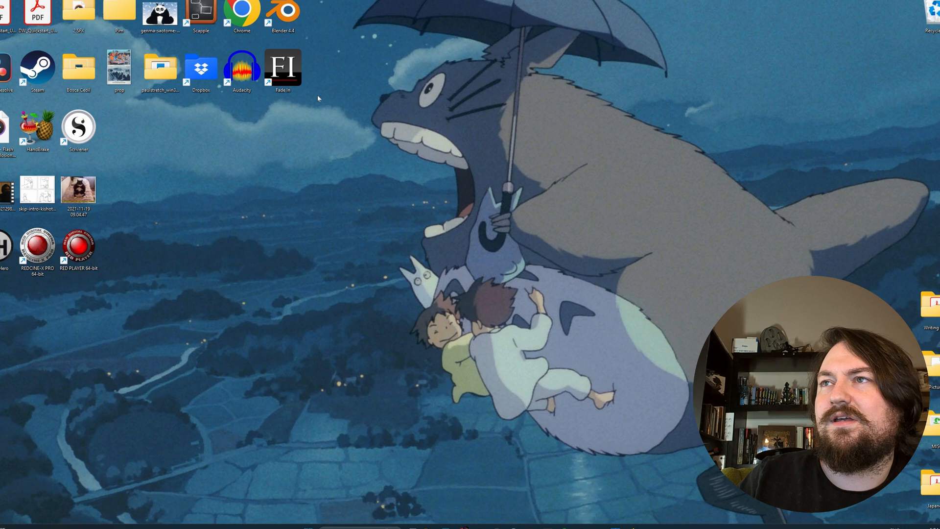
- Turn on Auto arrange icons so all icons, including Recycle Bin, pack into left columns
drag(282, 67, 265, 107)
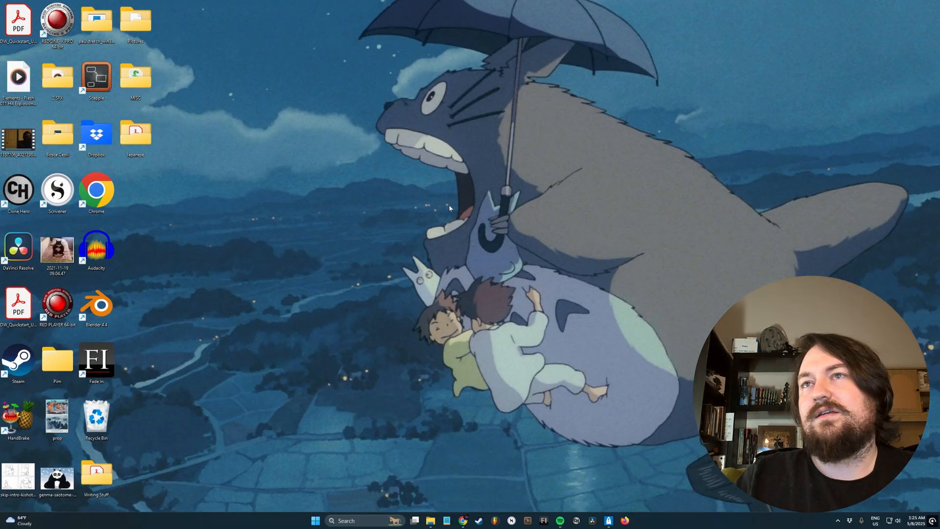
mouse_move(190, 210)
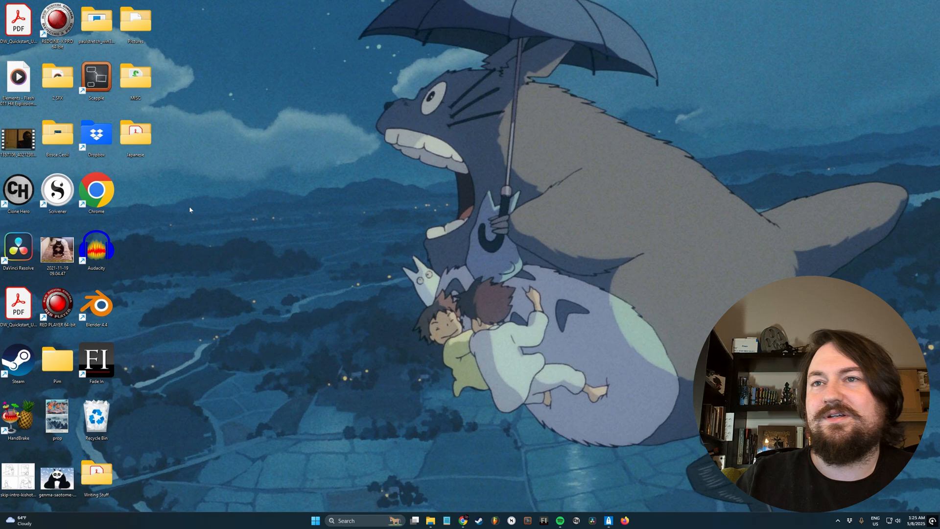
mouse_move(169, 245)
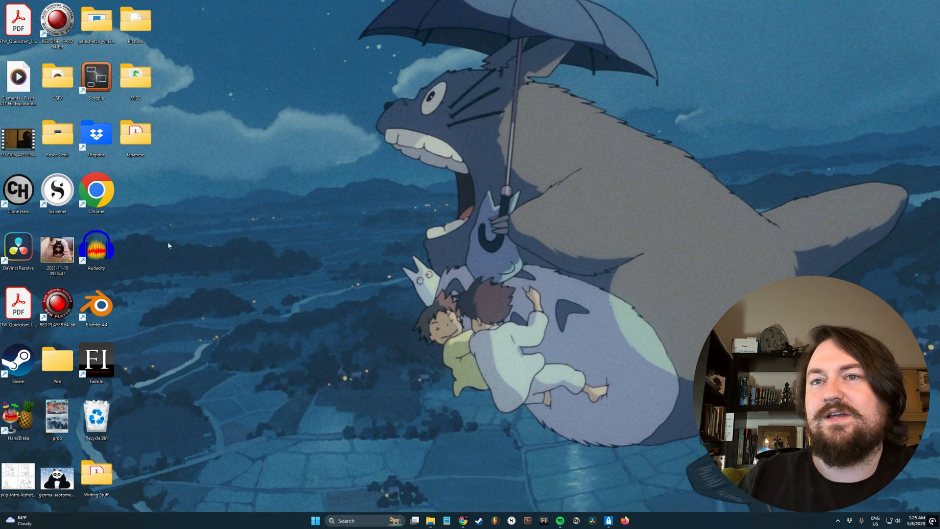
mouse_move(254, 186)
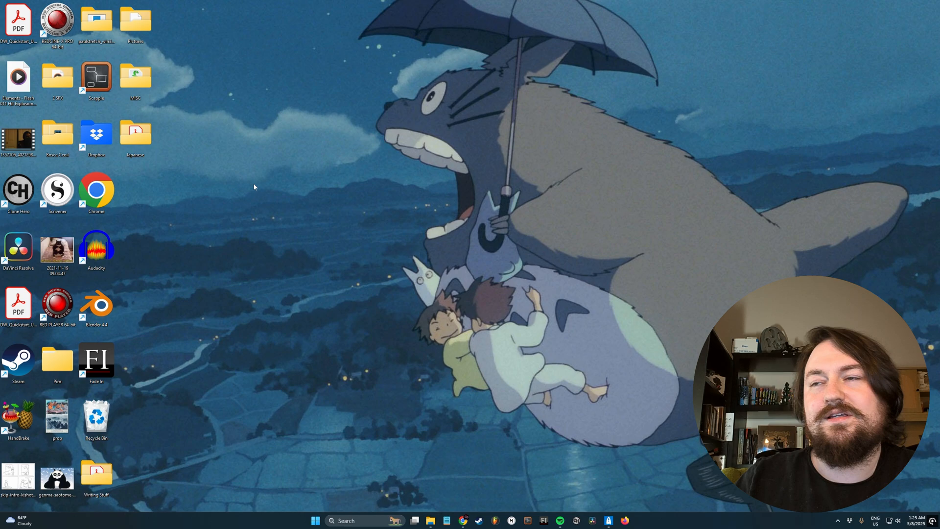
mouse_move(261, 215)
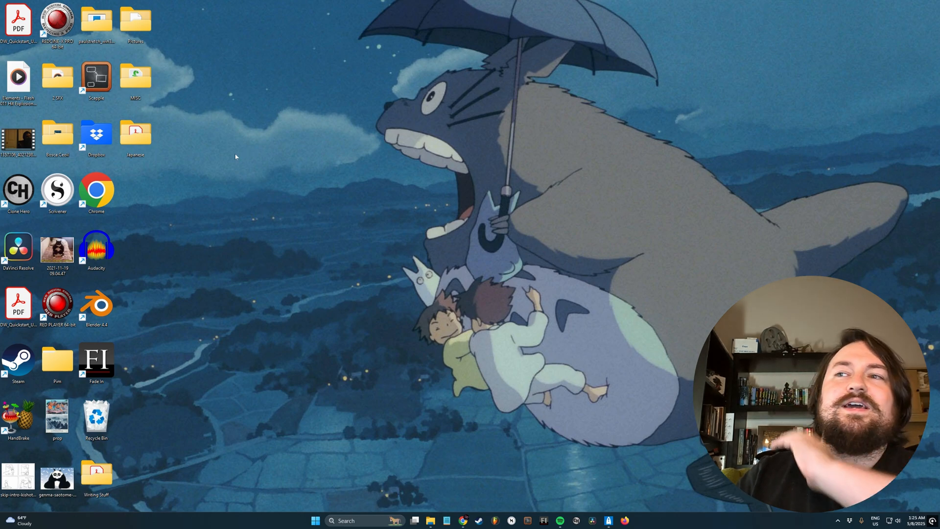
- Reopen the desktop context menu over the arranged icon columns
right_click(235, 157)
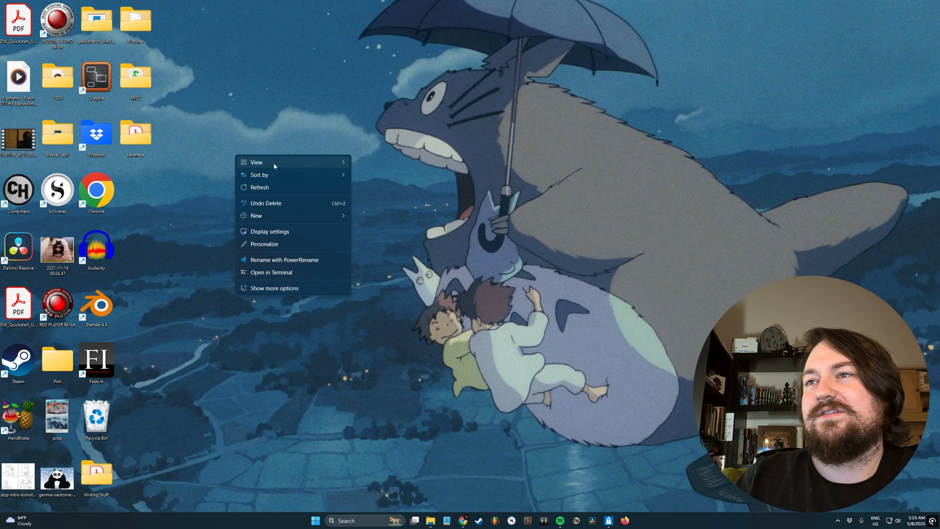